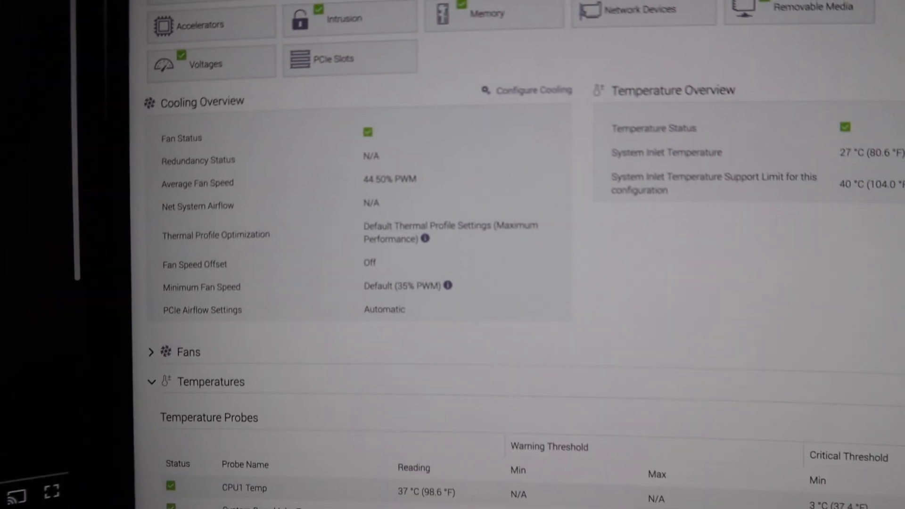
{"action": "scroll", "scroll_direction": "down", "scroll_amount": 3}
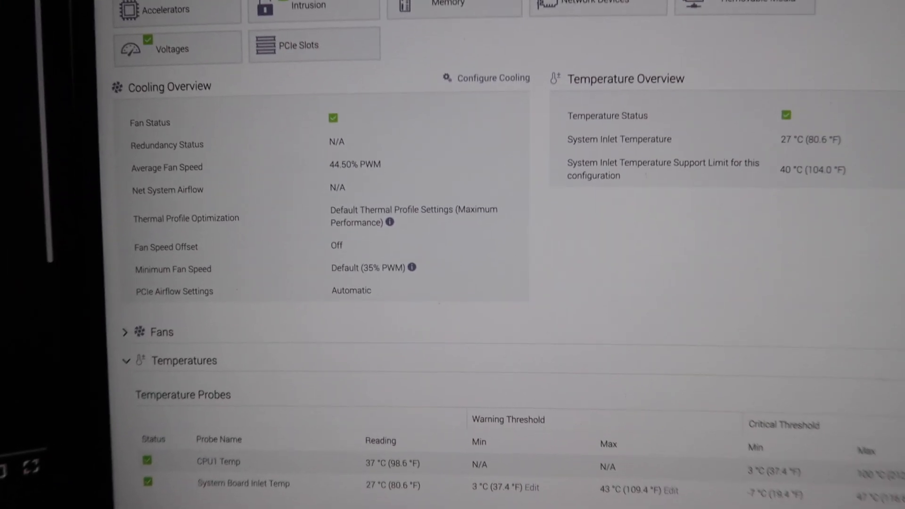
{"action": "scroll", "scroll_direction": "down", "scroll_amount": 3}
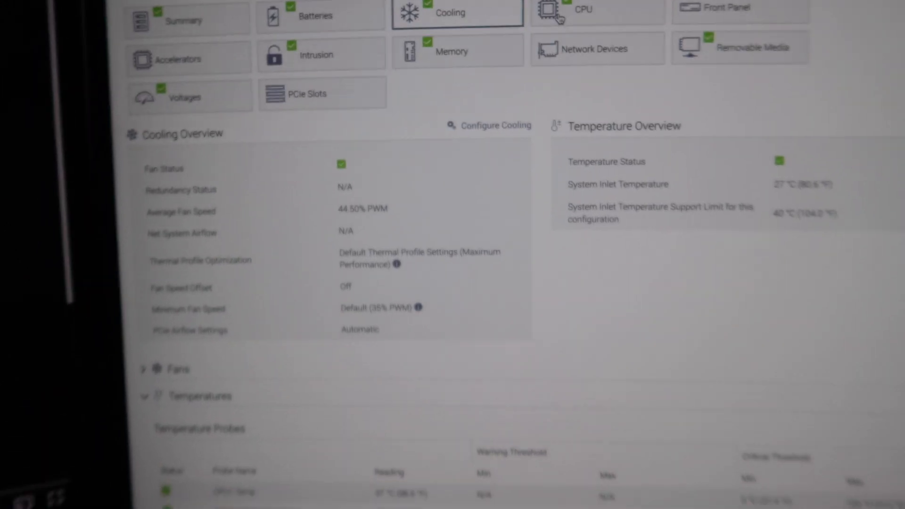
{"action": "scroll", "scroll_direction": "down", "scroll_amount": 3}
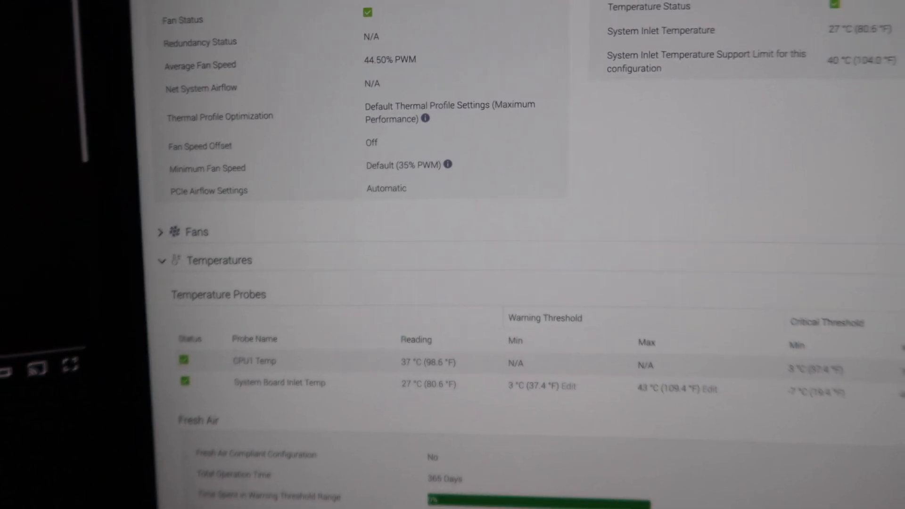
{"action": "scroll", "scroll_direction": "down", "scroll_amount": 3}
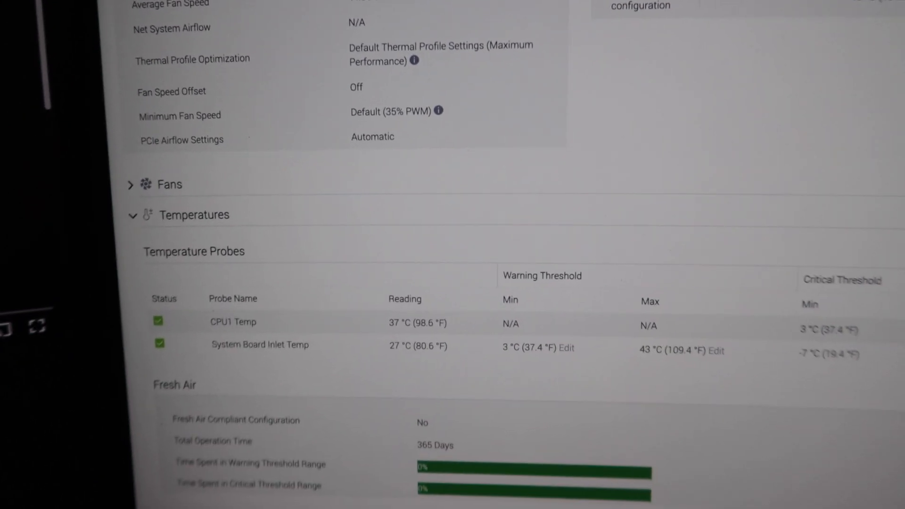